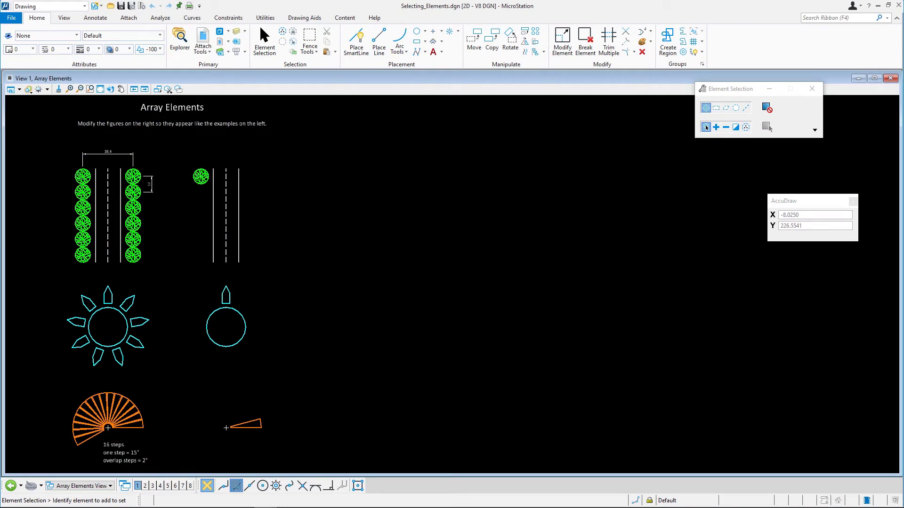
mouse_move(55, 201)
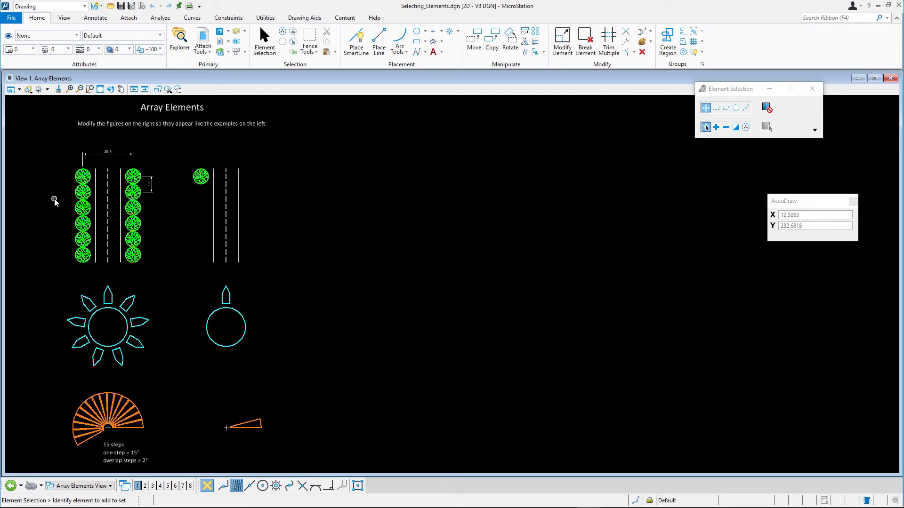
mouse_move(54, 203)
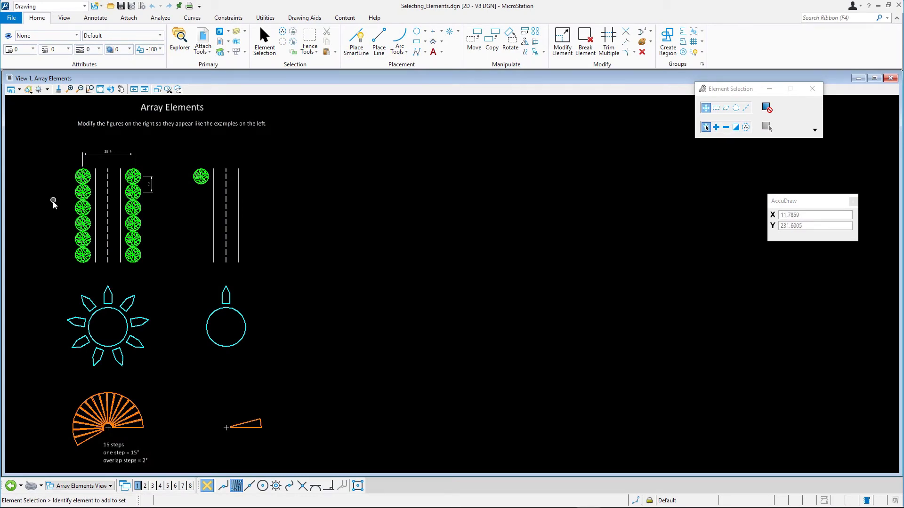
mouse_move(53, 205)
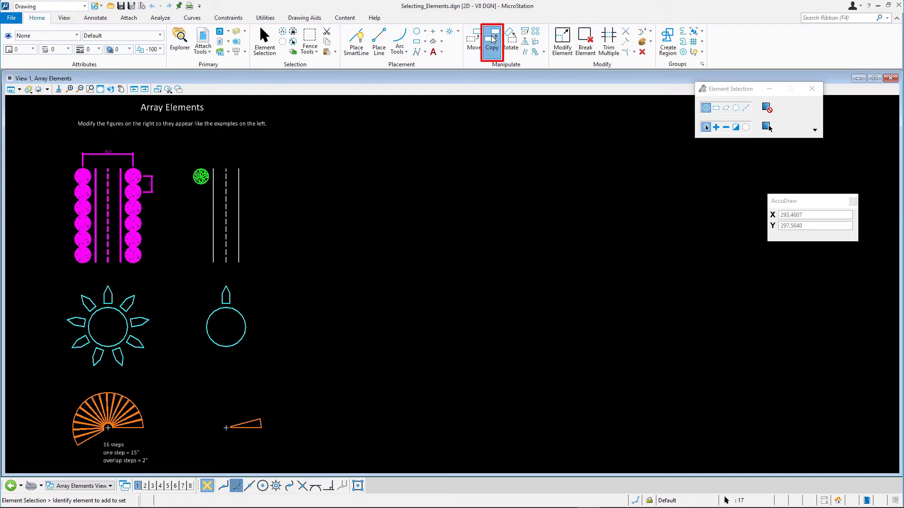
Start copying the selected green tree-and-road figure to place it on the right
left_click(492, 41)
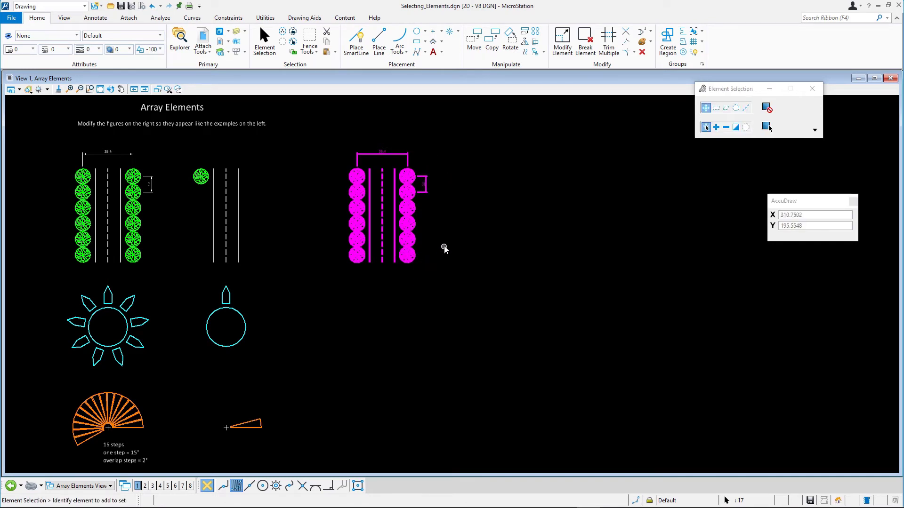
left_click(444, 245)
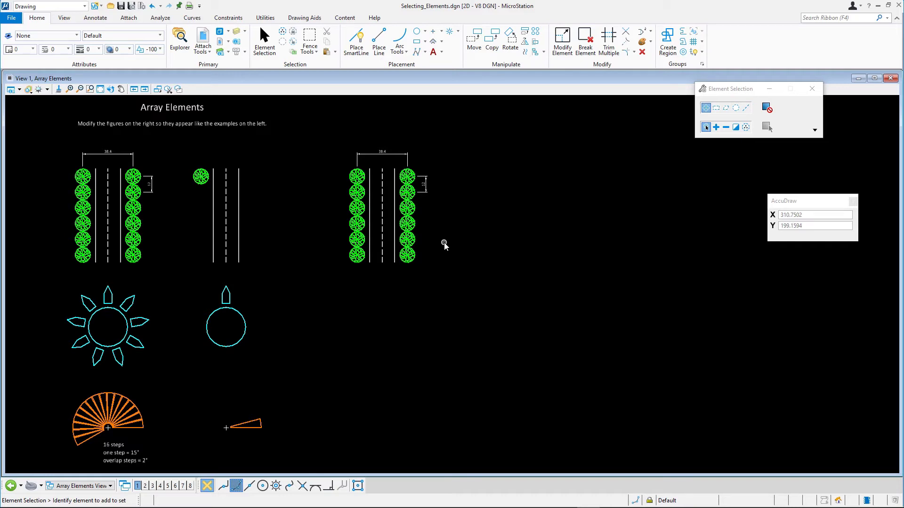
mouse_move(480, 91)
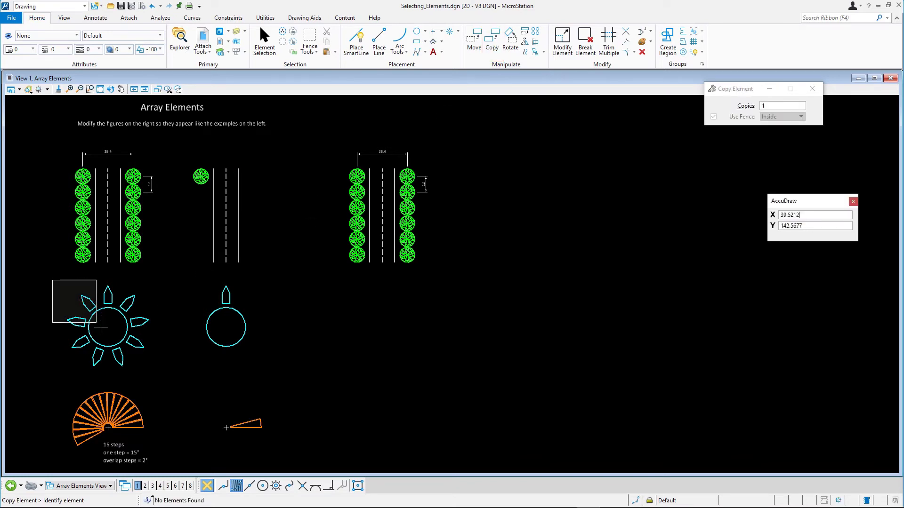
Identify the cyan sunburst figure as the element to copy
left_click(108, 328)
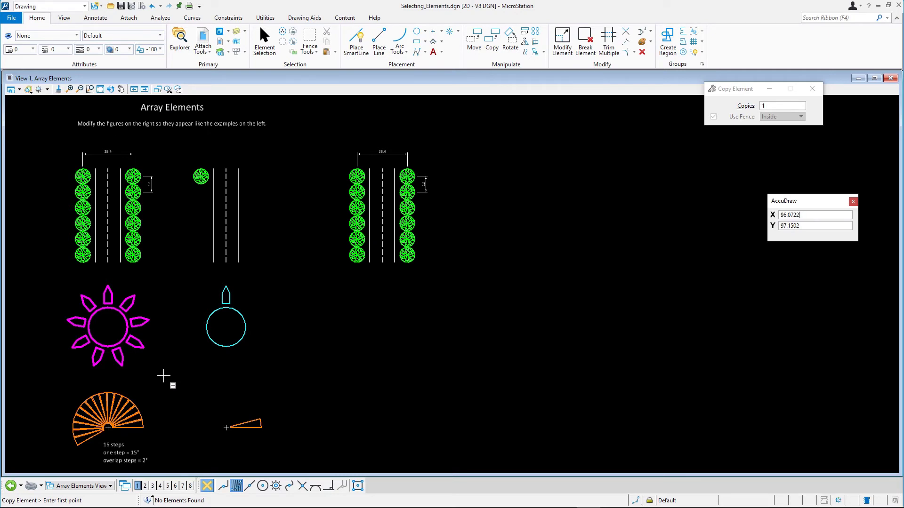
mouse_move(159, 372)
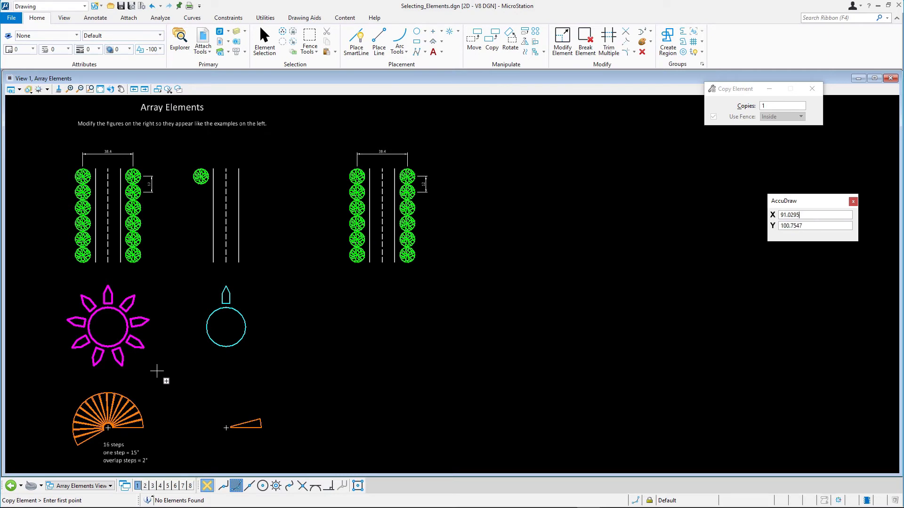
mouse_move(111, 346)
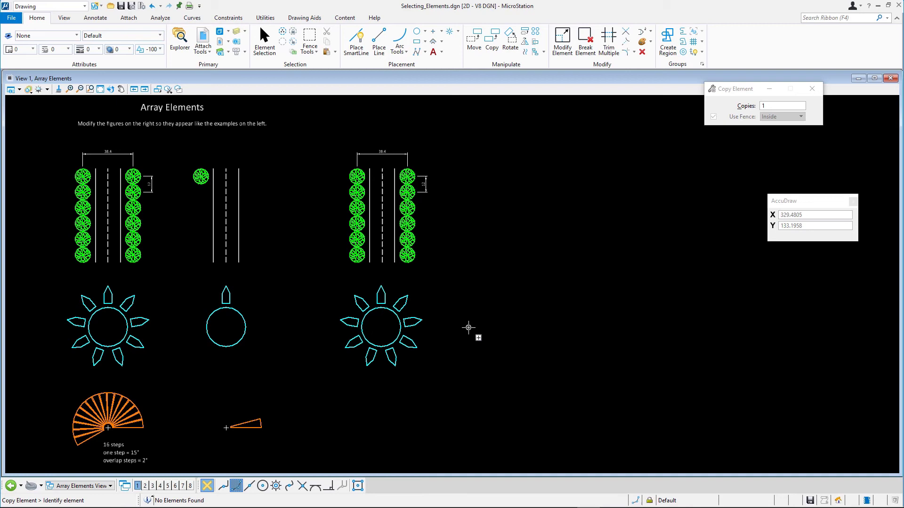
mouse_move(465, 328)
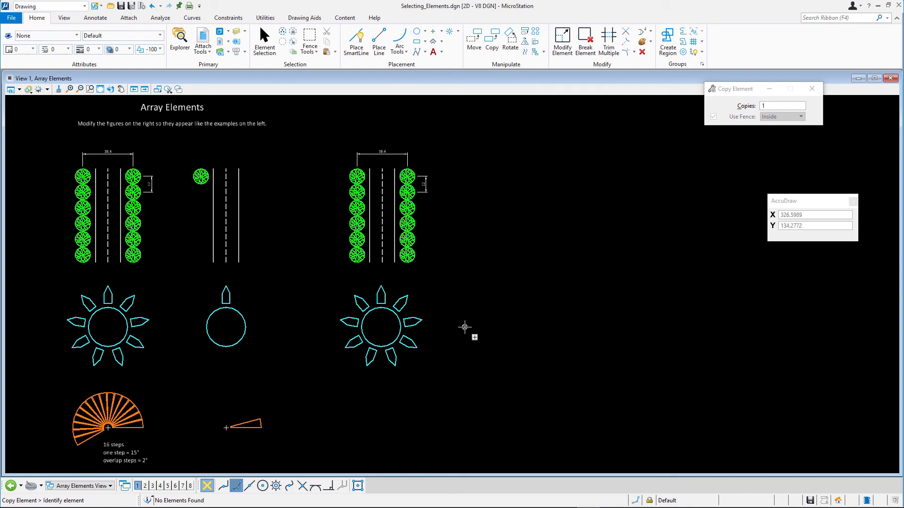